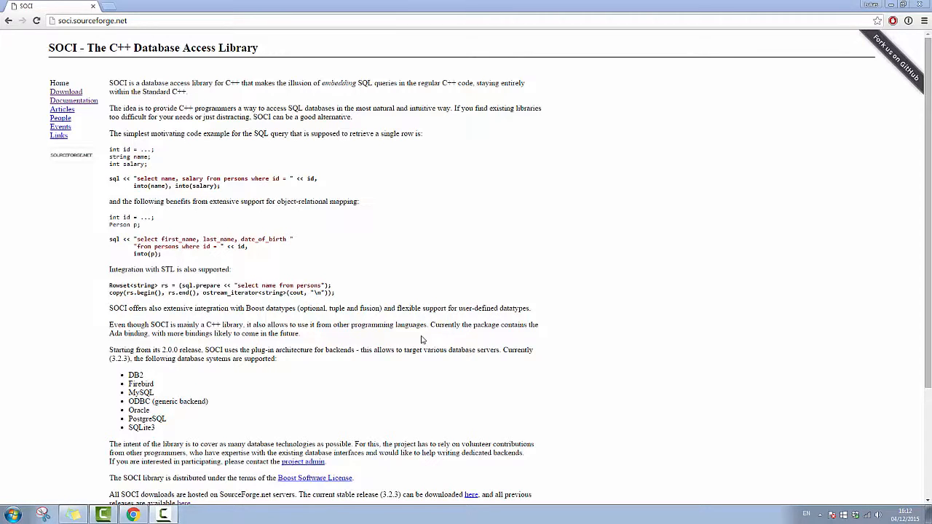
mouse_move(392, 325)
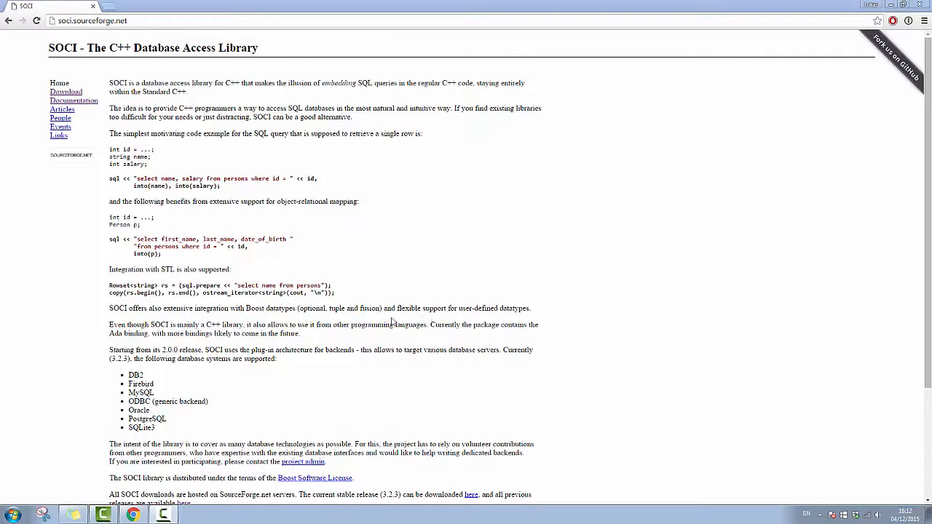
mouse_move(403, 289)
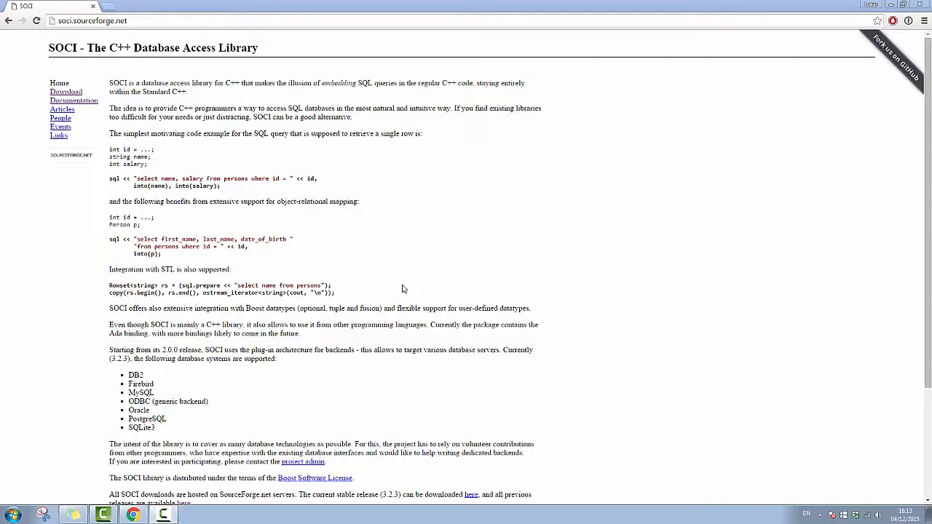
mouse_move(338, 297)
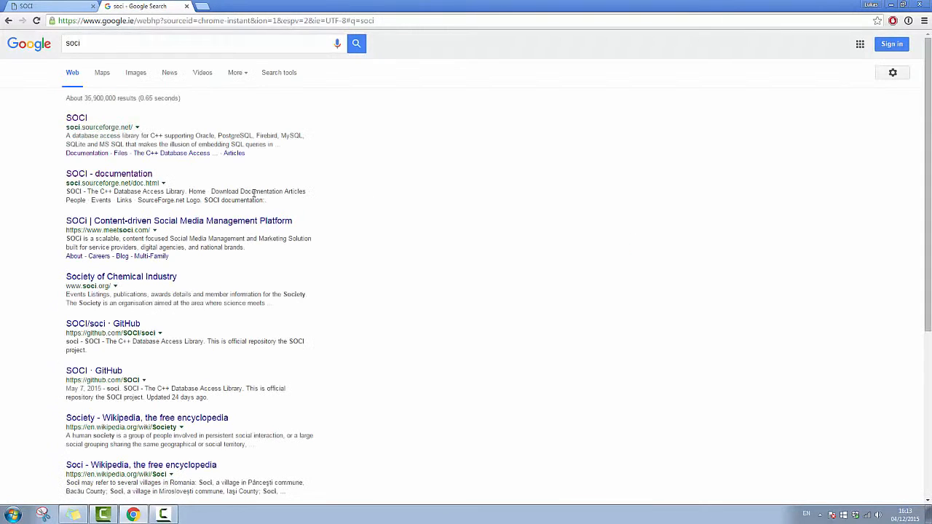
Navigate from the SOCI site to its SourceForge Files area and into the soci-3.2.3 release folder
click(70, 118)
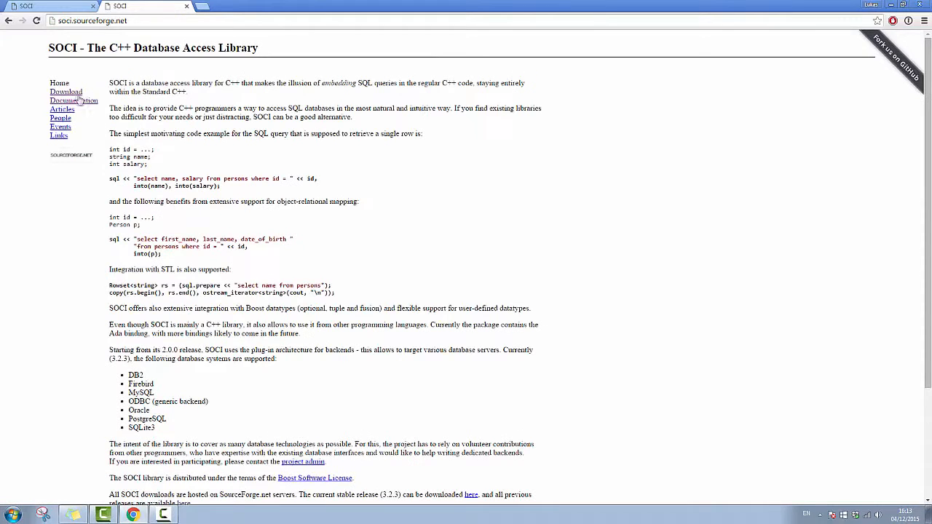
click(60, 81)
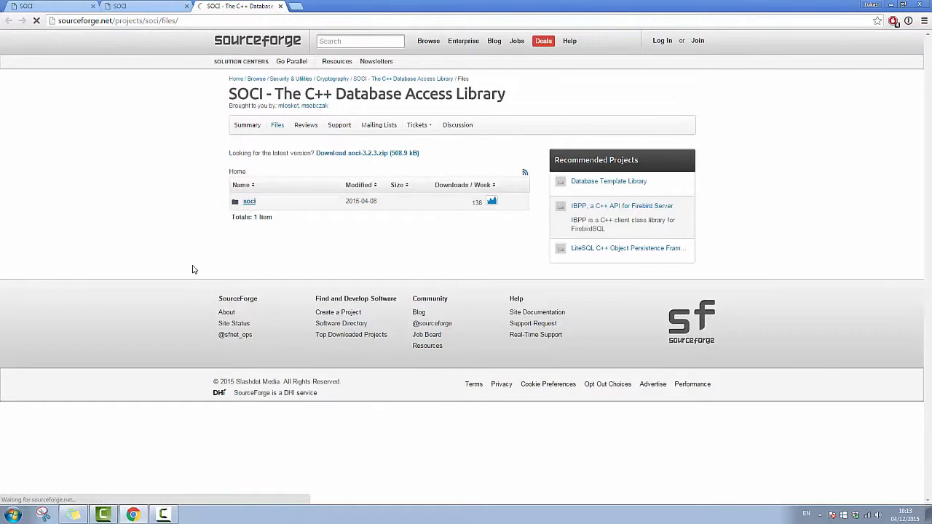
click(249, 201)
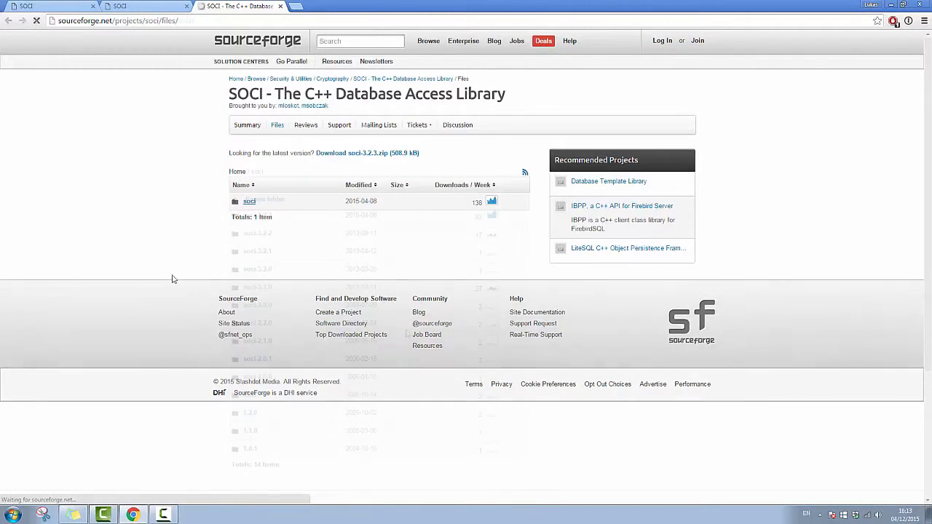
click(248, 201)
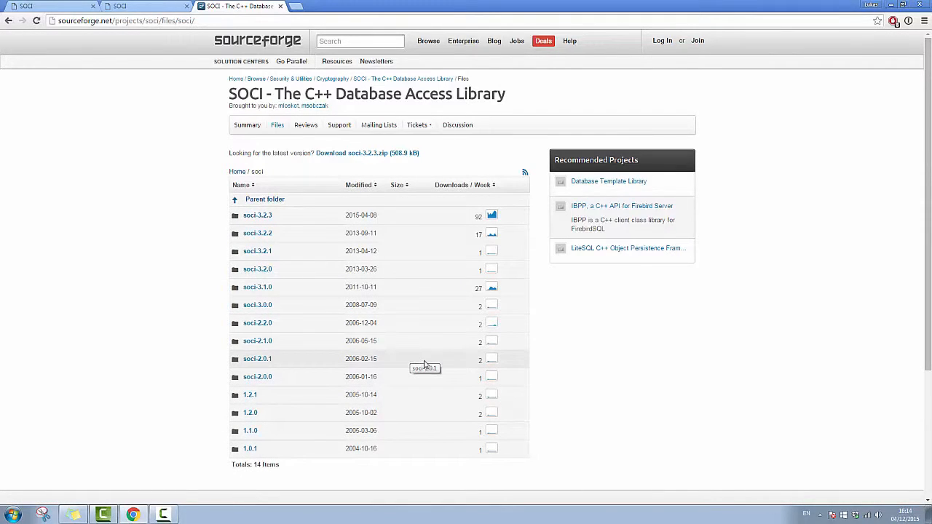
mouse_move(271, 233)
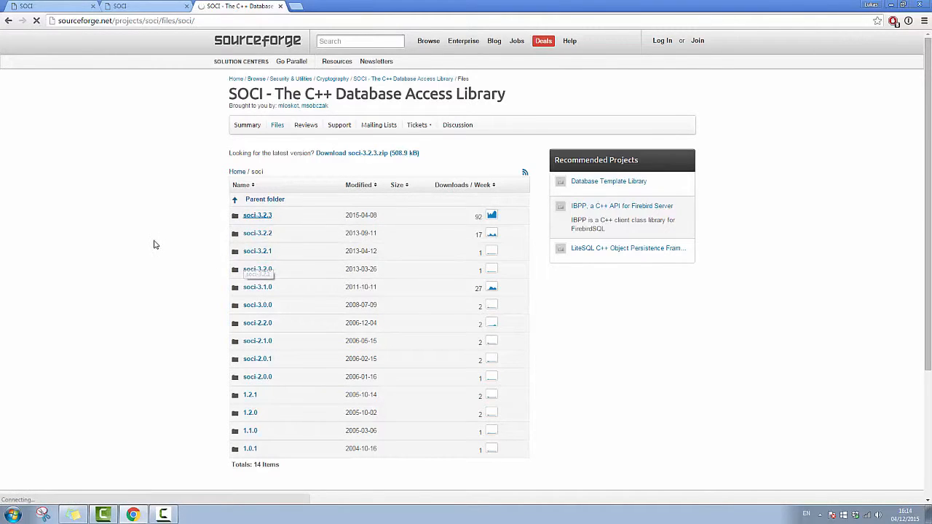
click(257, 216)
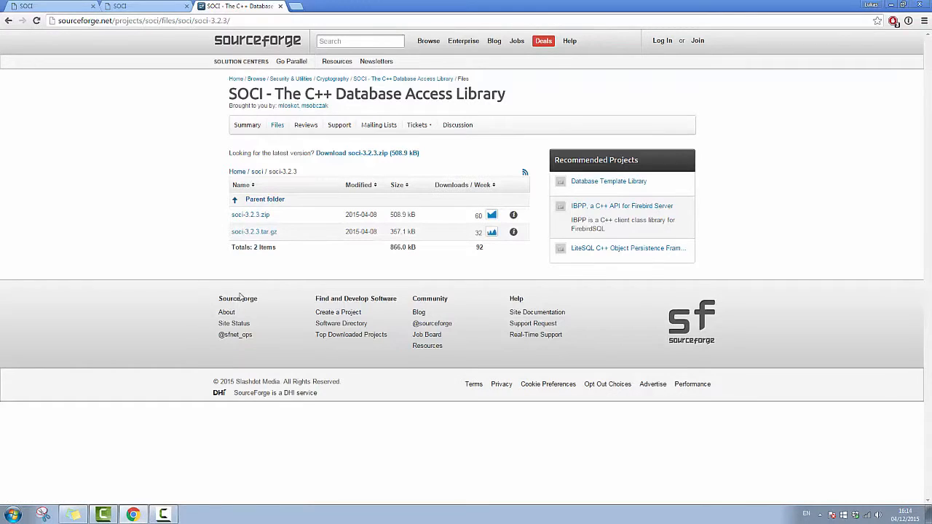
mouse_move(251, 218)
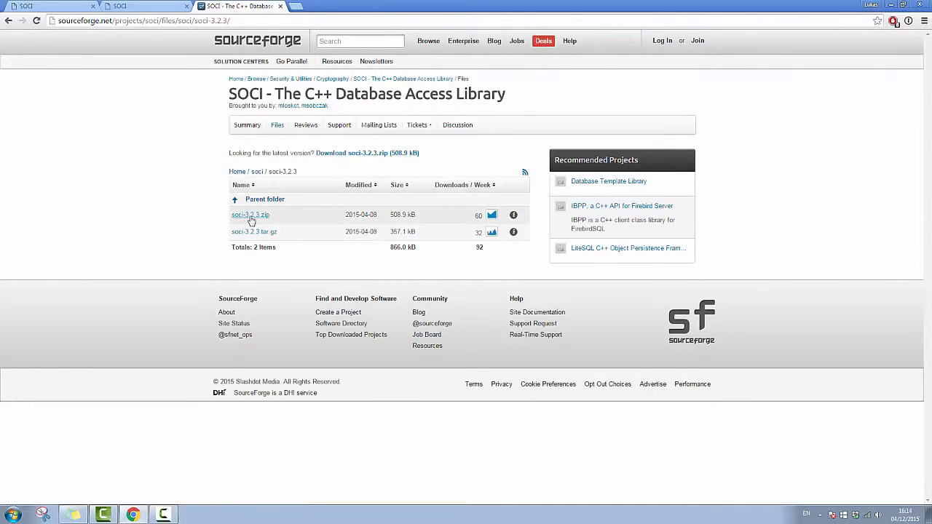
Download the soci-3.2.3.zip archive from SourceForge
click(251, 216)
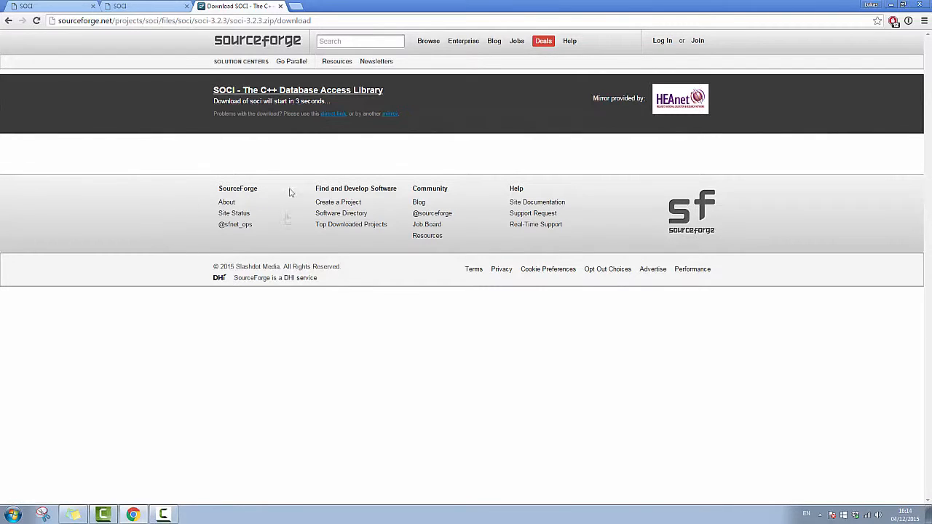
mouse_move(314, 317)
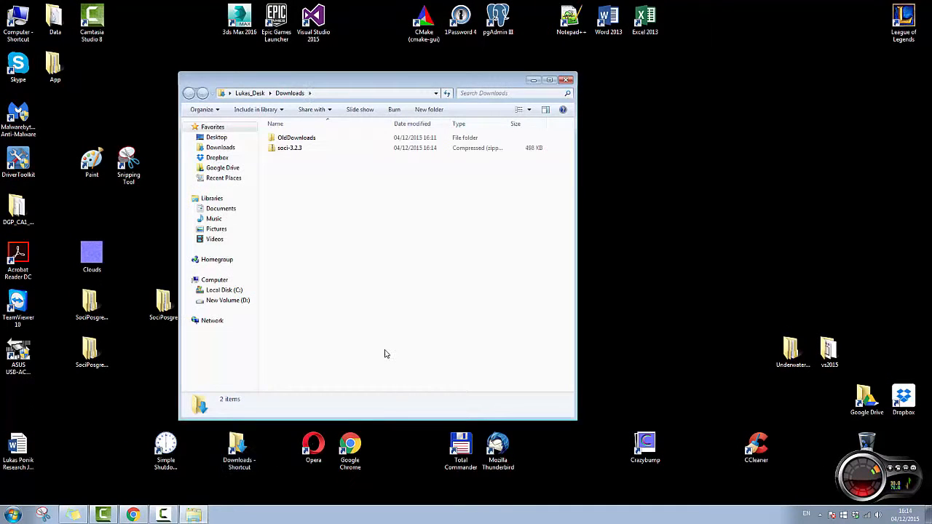
Extract soci-3.2.3.zip into a soci-3.2.3 folder in Downloads
right_click(285, 148)
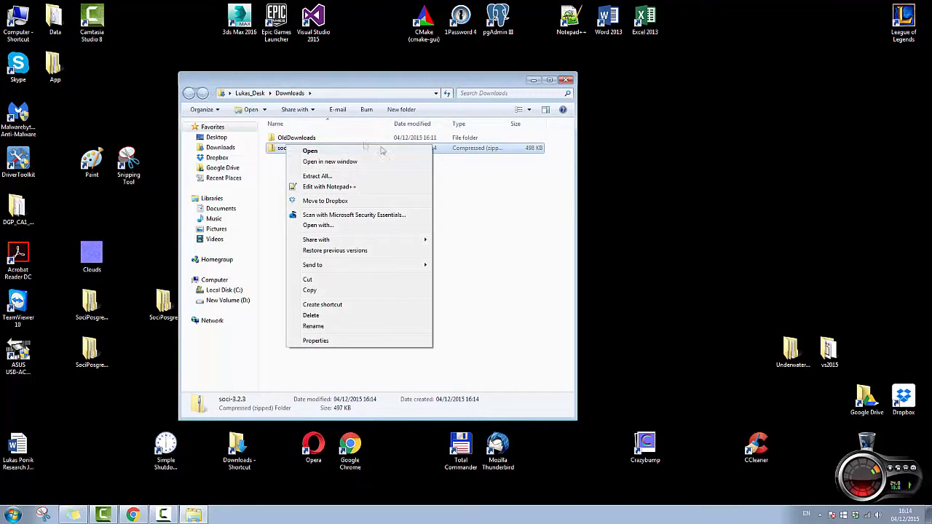
click(317, 175)
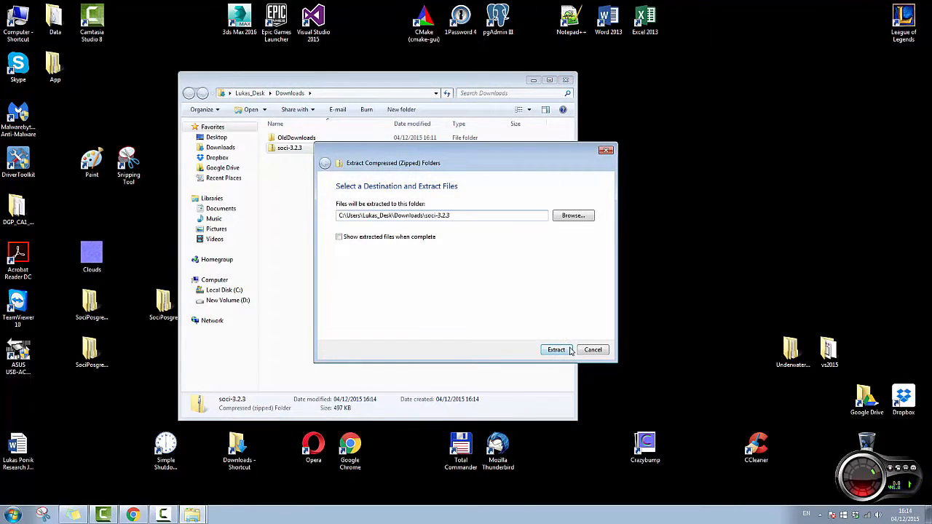
click(556, 350)
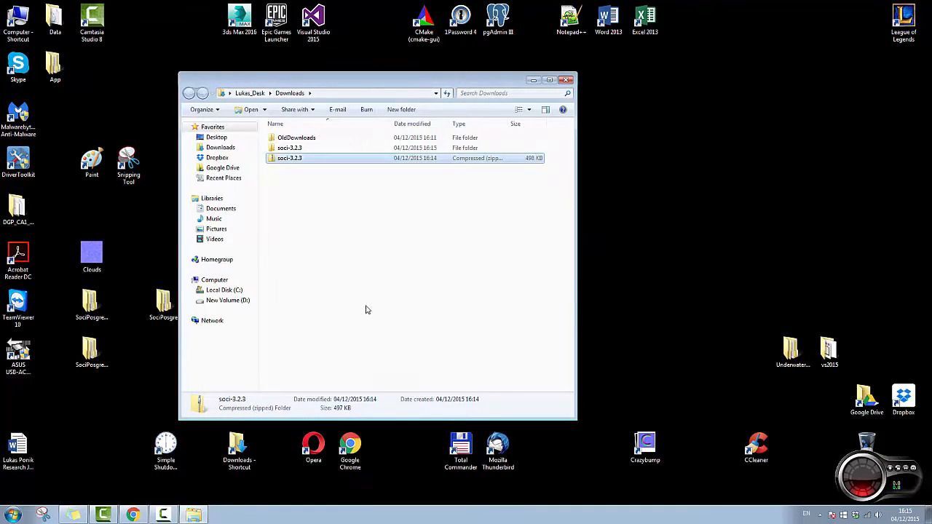
double_click(289, 158)
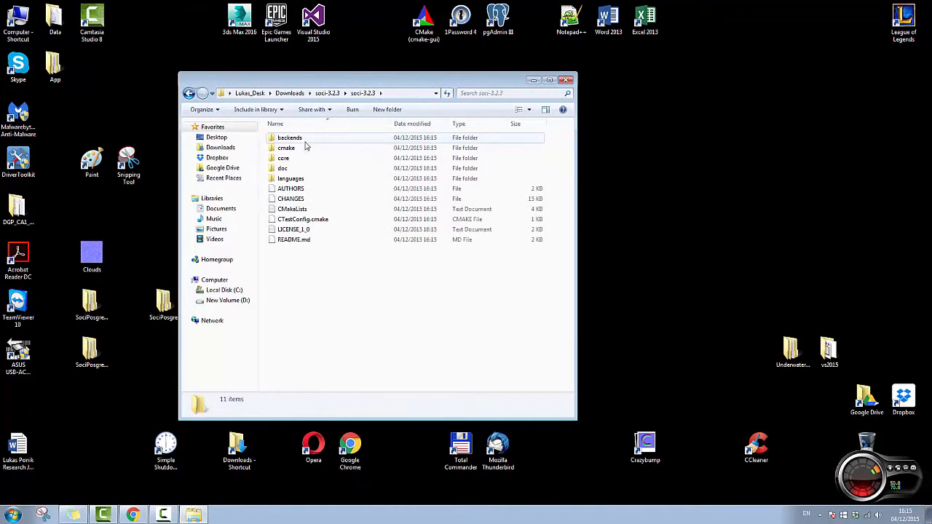
mouse_move(291, 177)
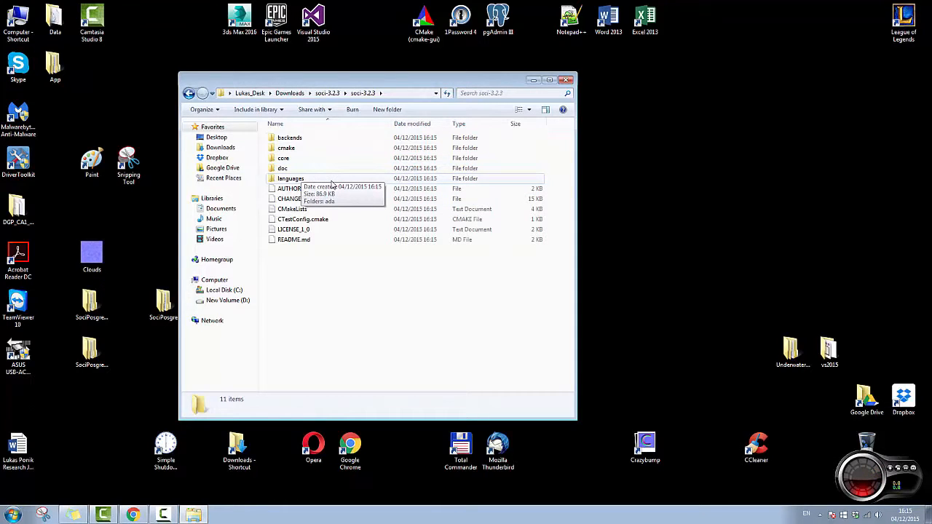
mouse_move(285, 153)
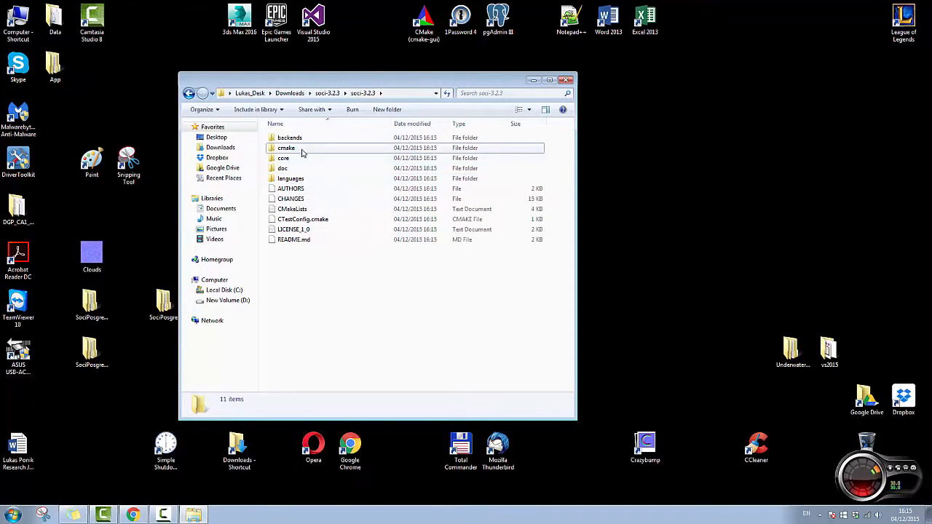
click(285, 148)
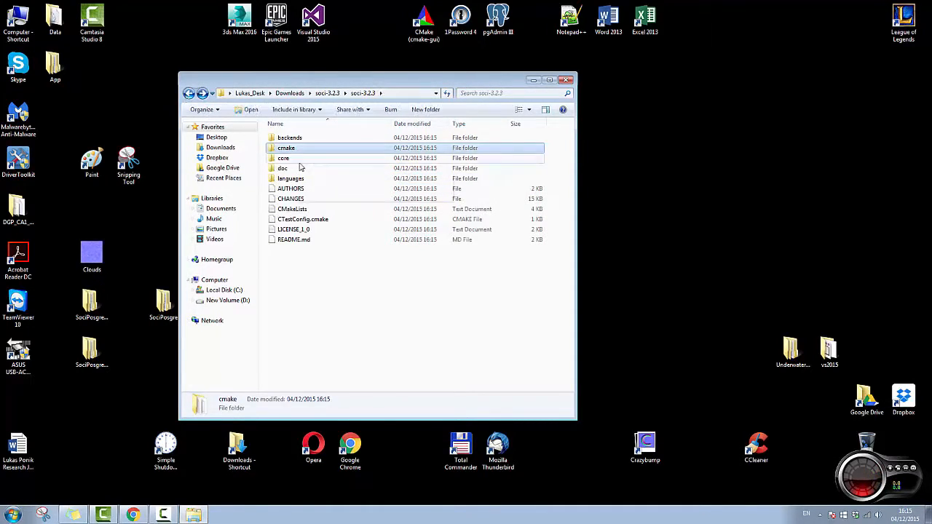
double_click(283, 158)
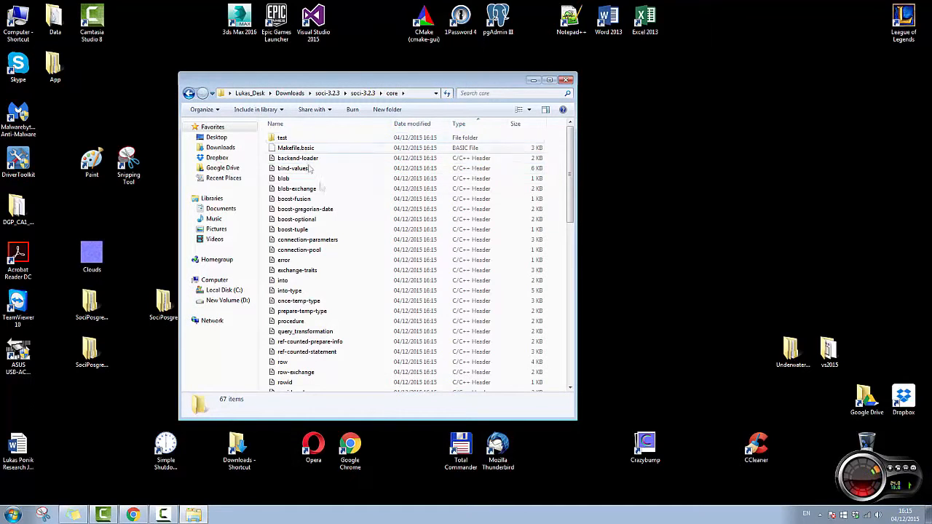
scroll(down, 3)
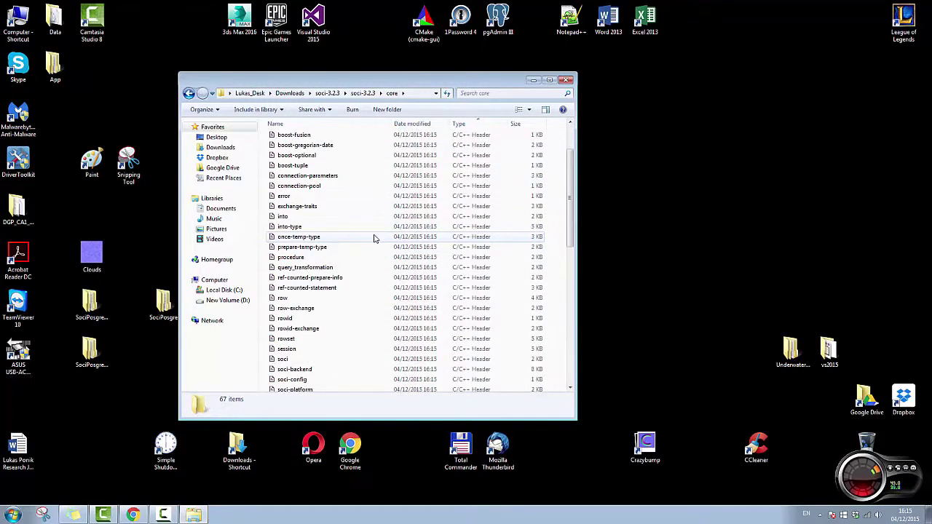
click(189, 94)
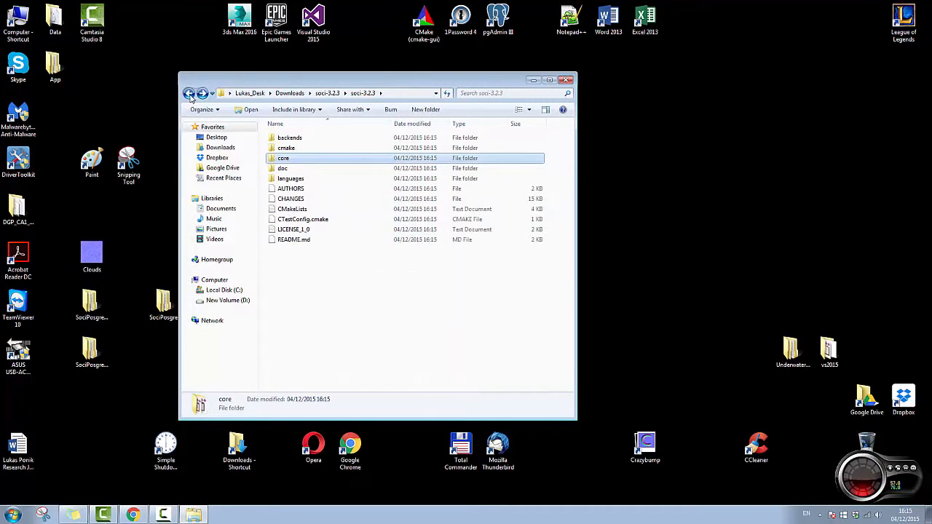
click(189, 94)
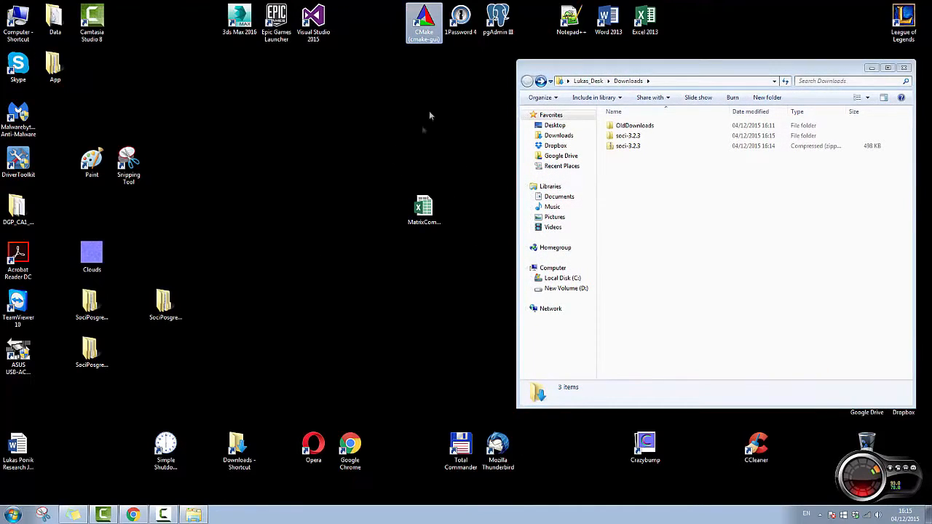
Launch CMake and set the source path to Downloads\soci-3.2.3\soci-3.2.3
click(419, 17)
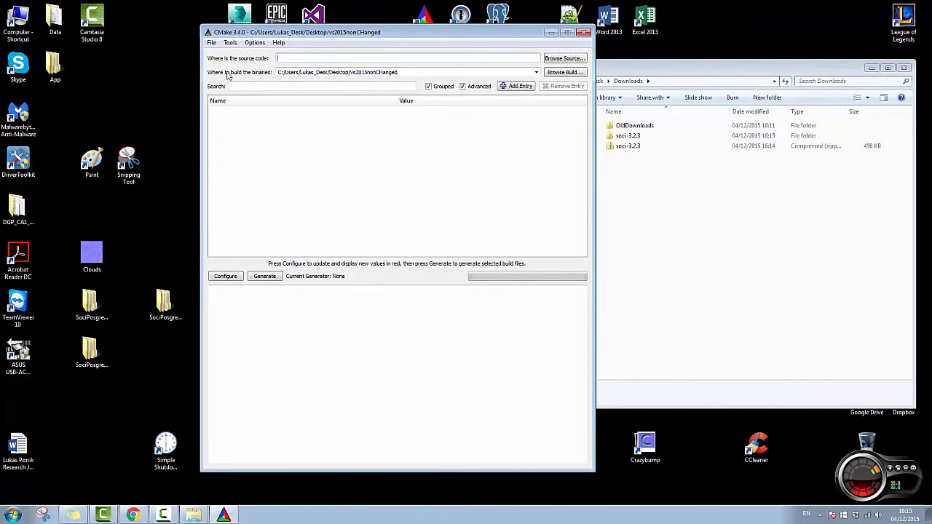
click(565, 58)
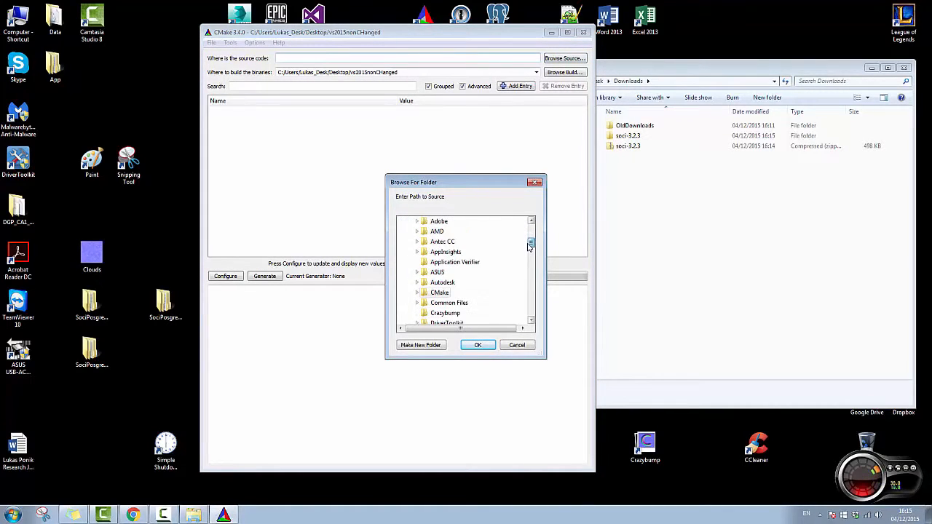
scroll(down, 3)
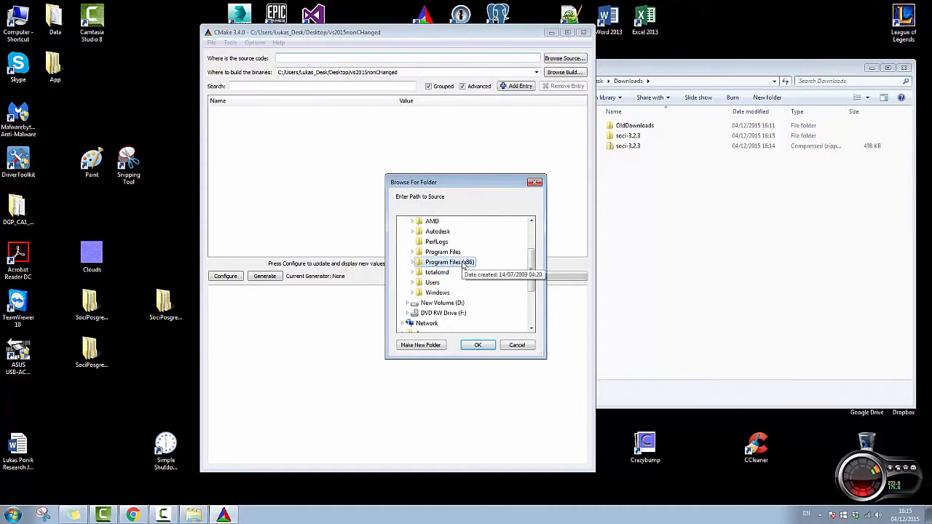
click(412, 282)
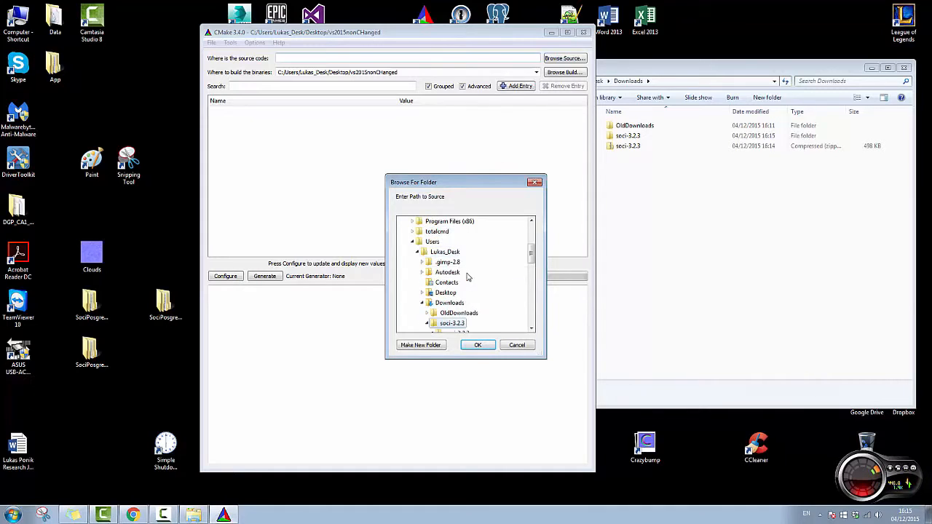
click(433, 273)
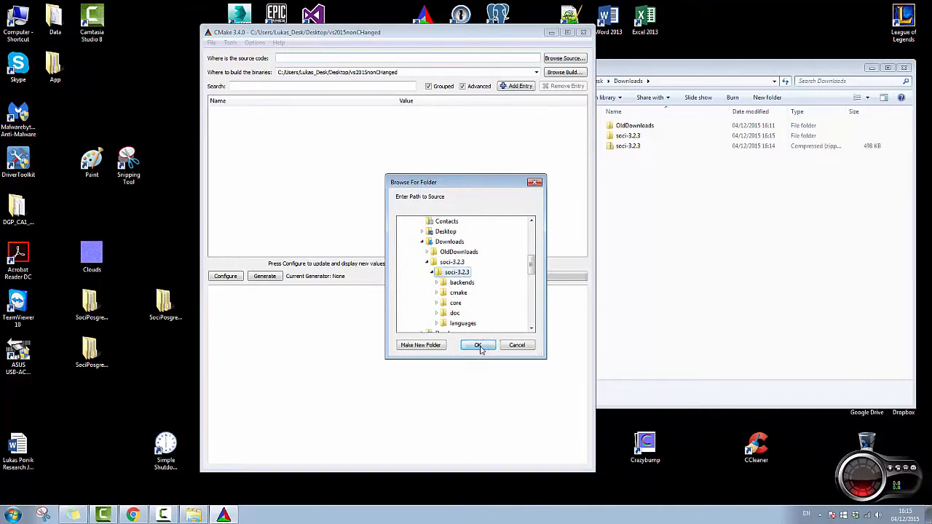
click(478, 344)
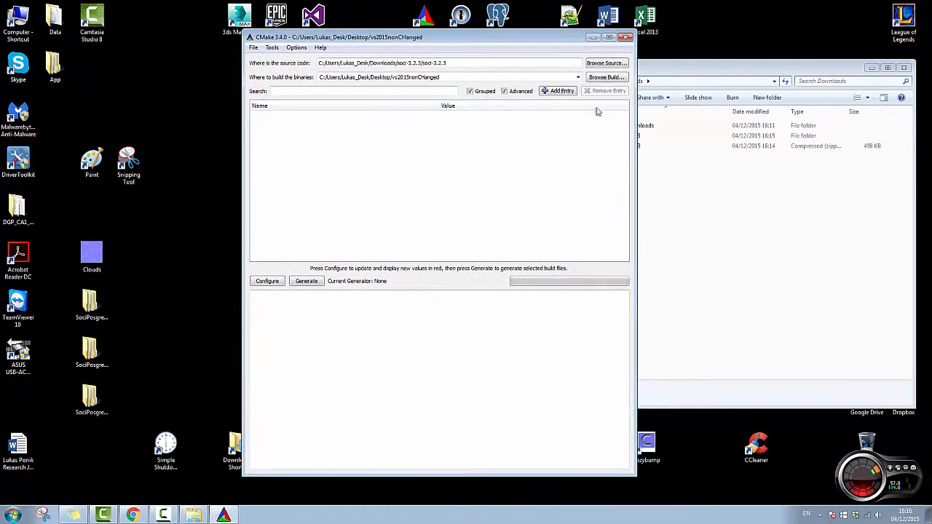
mouse_move(539, 120)
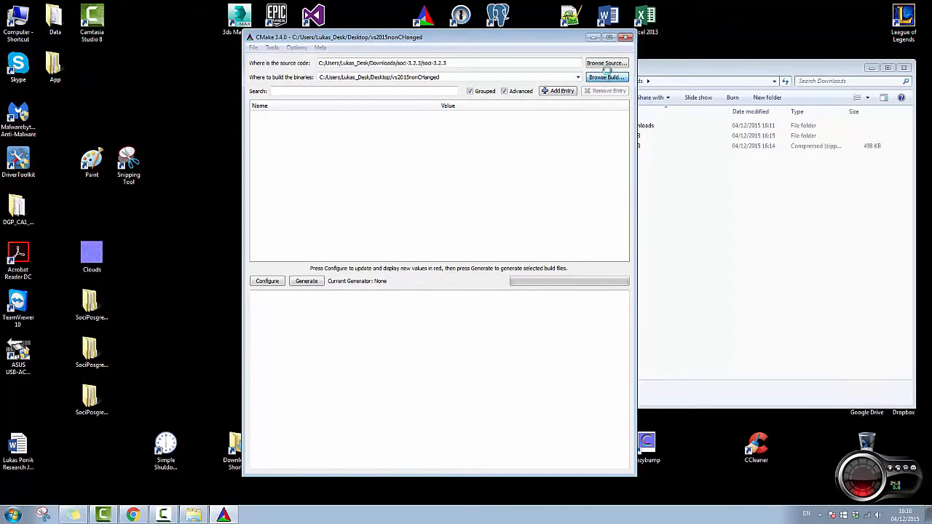
Create a SociVS2015Test folder on the desktop and set it as the build directory
click(606, 77)
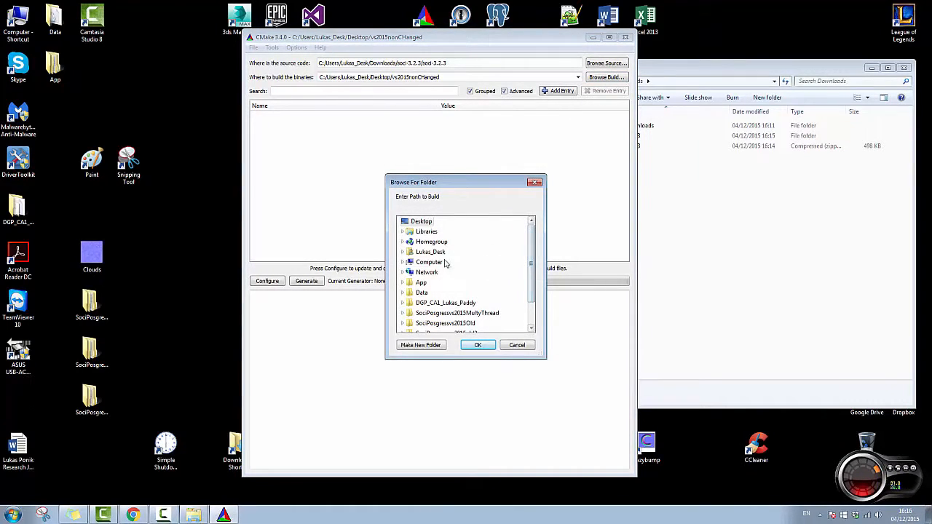
scroll(down, 3)
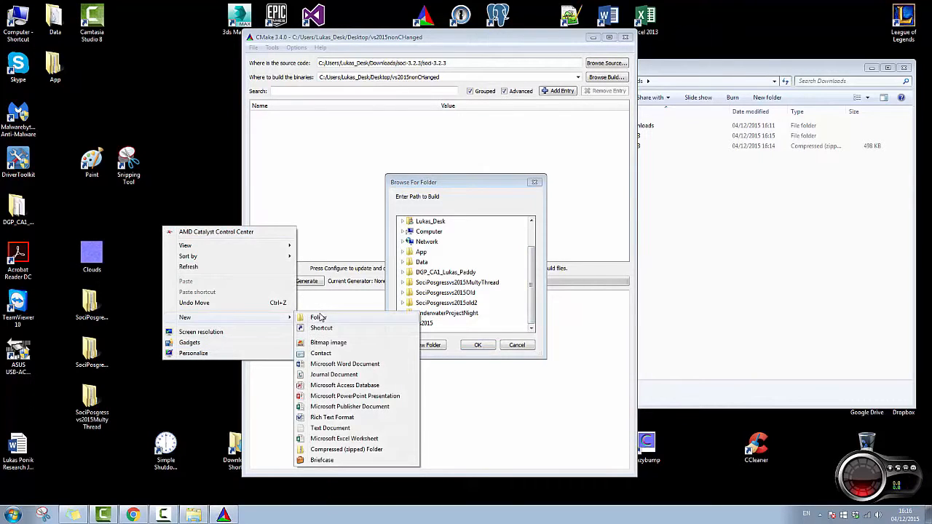
click(315, 318)
text(SociVS2015Test)
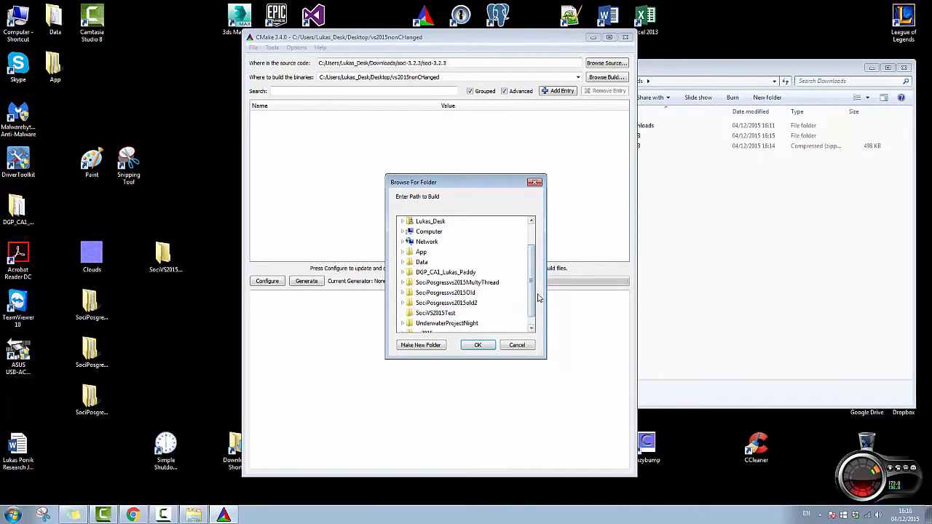
click(478, 345)
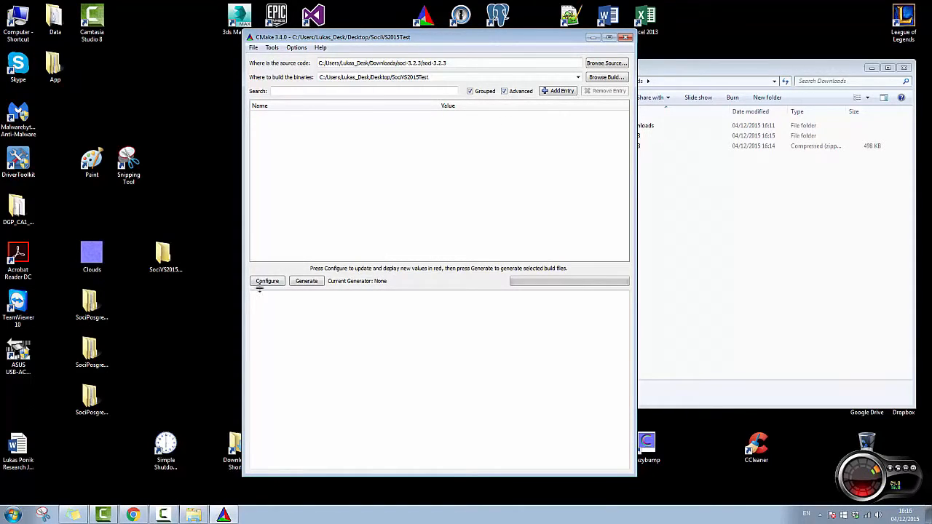
Configure the project with the Visual Studio 14 2015 generator and default native compilers
click(268, 281)
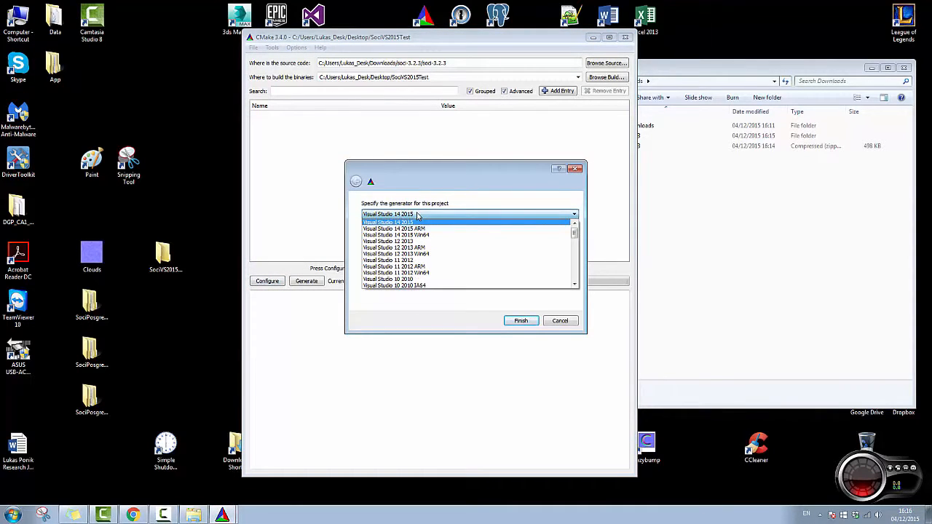
click(388, 222)
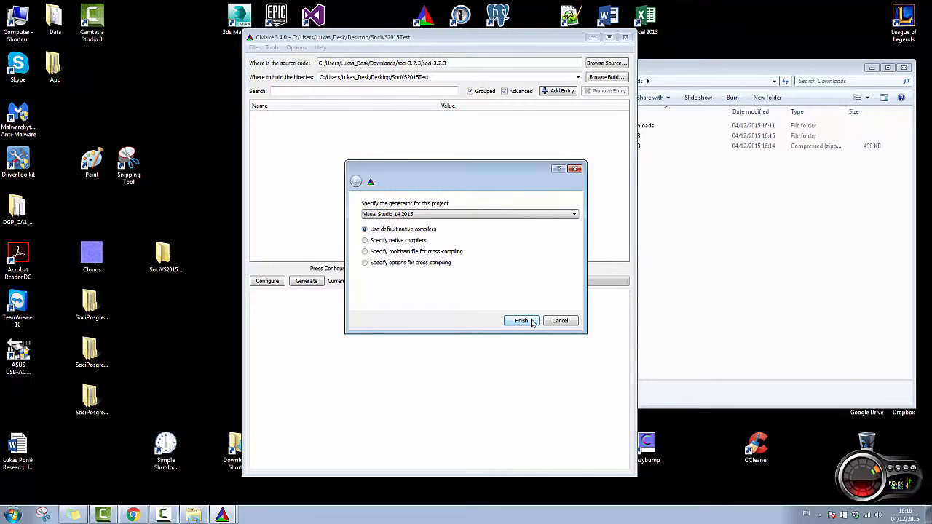
click(521, 321)
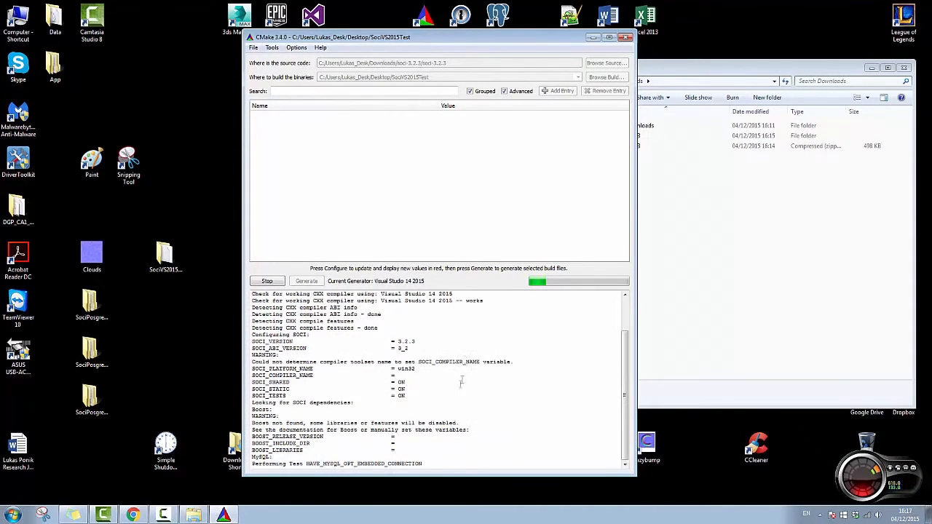
Keep only WITH_POSTGRESQL enabled among the backends and re-run Configure
click(266, 280)
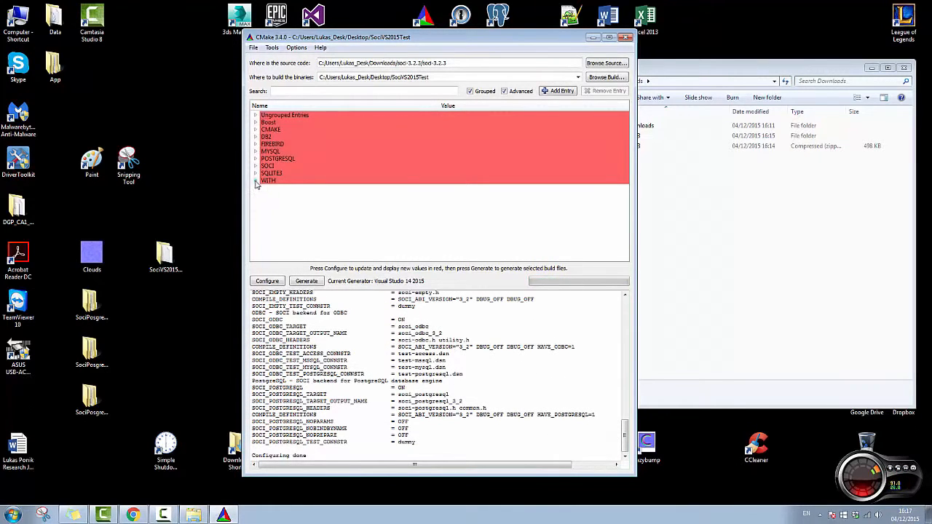
click(257, 181)
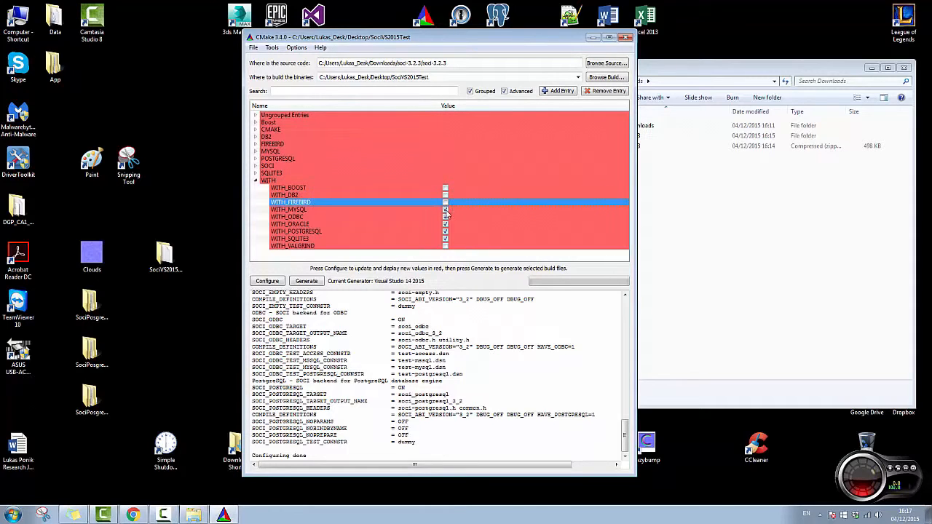
click(446, 215)
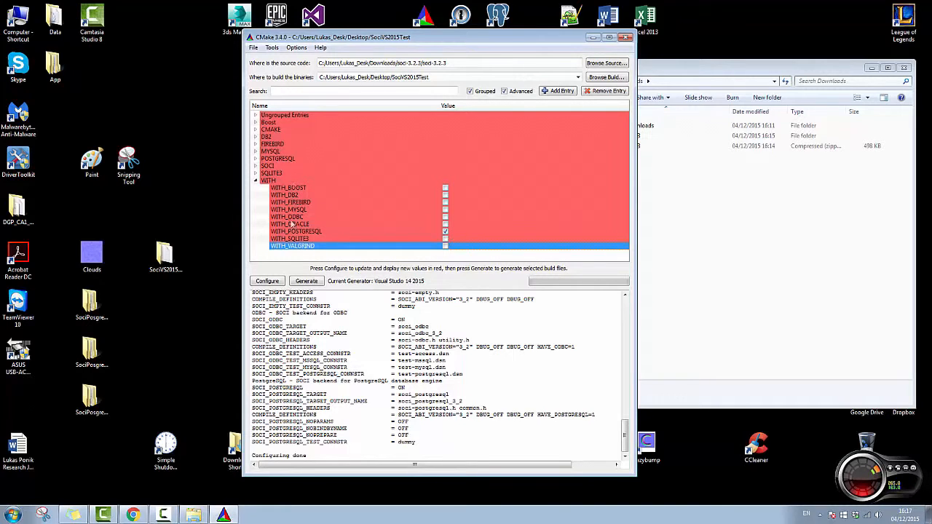
click(268, 281)
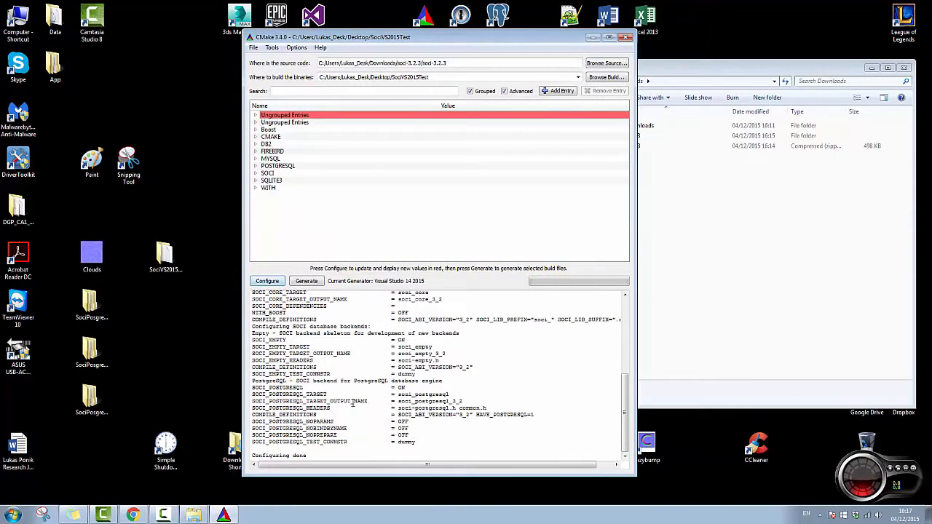
click(256, 115)
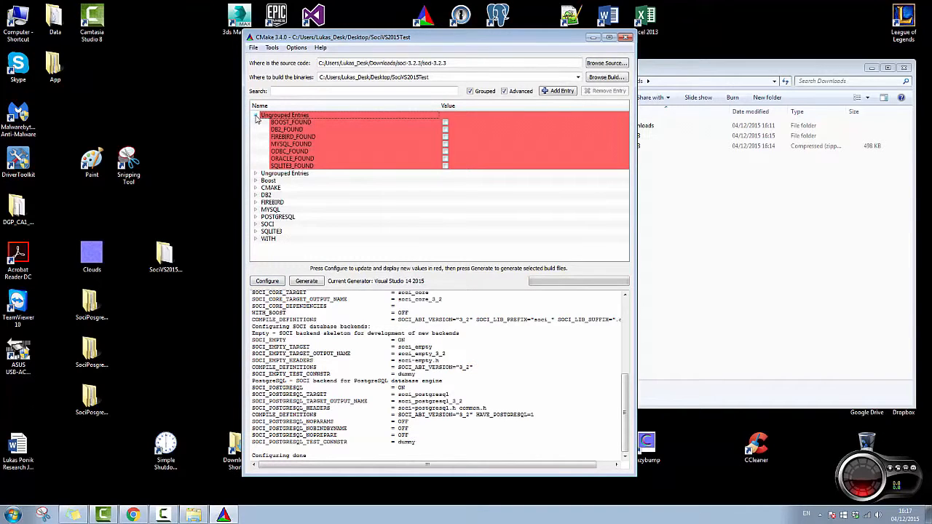
click(256, 115)
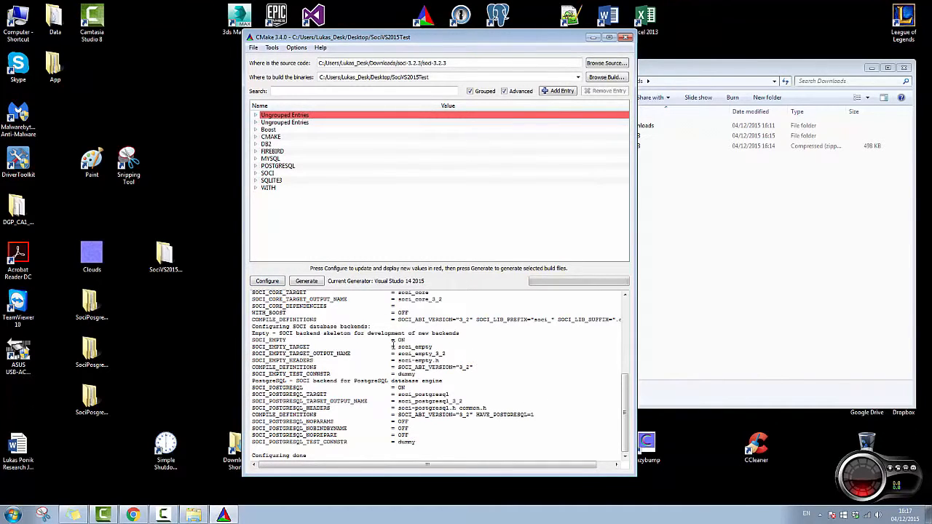
click(266, 280)
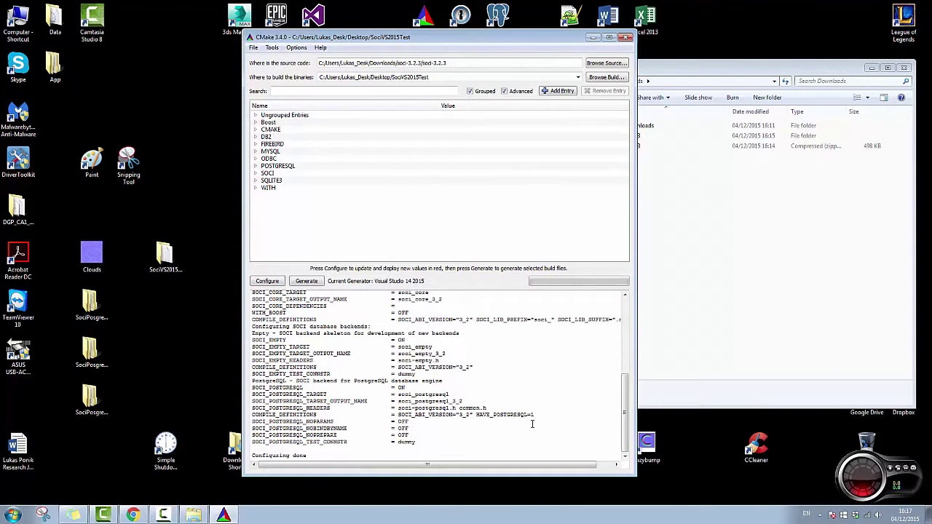
mouse_move(496, 438)
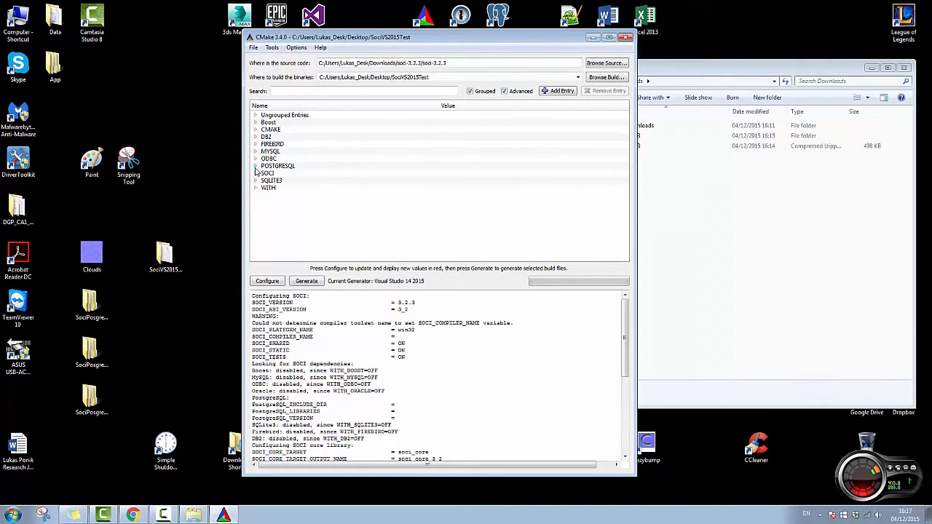
Expand the POSTGRESQL group to check its include and library paths under Program Files
click(256, 167)
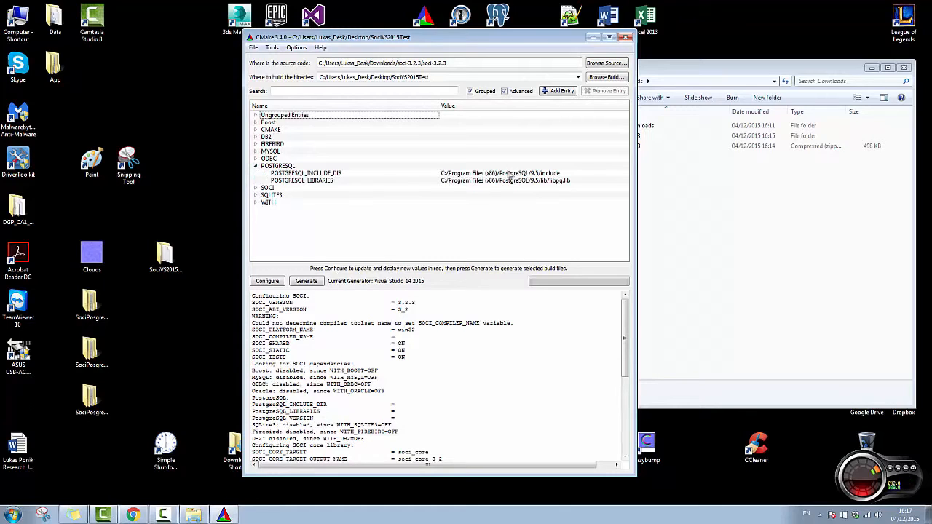
mouse_move(469, 180)
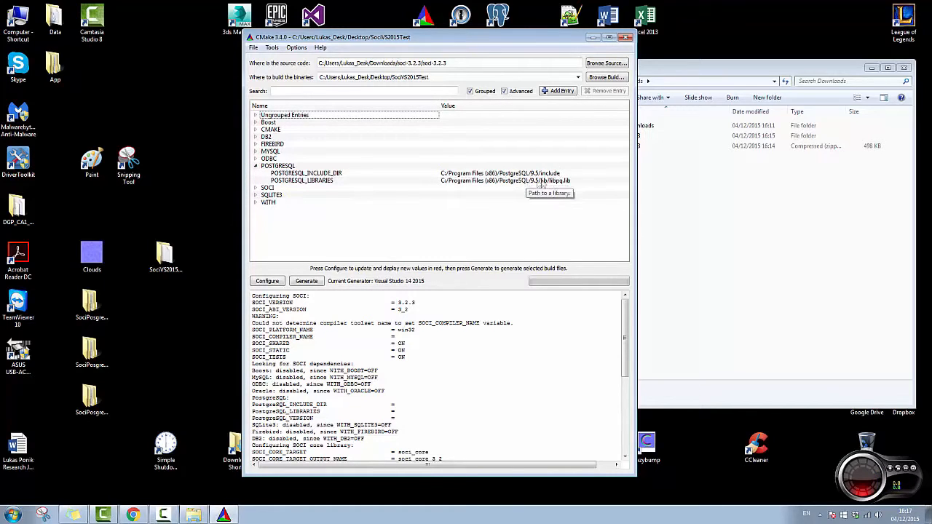
mouse_move(568, 182)
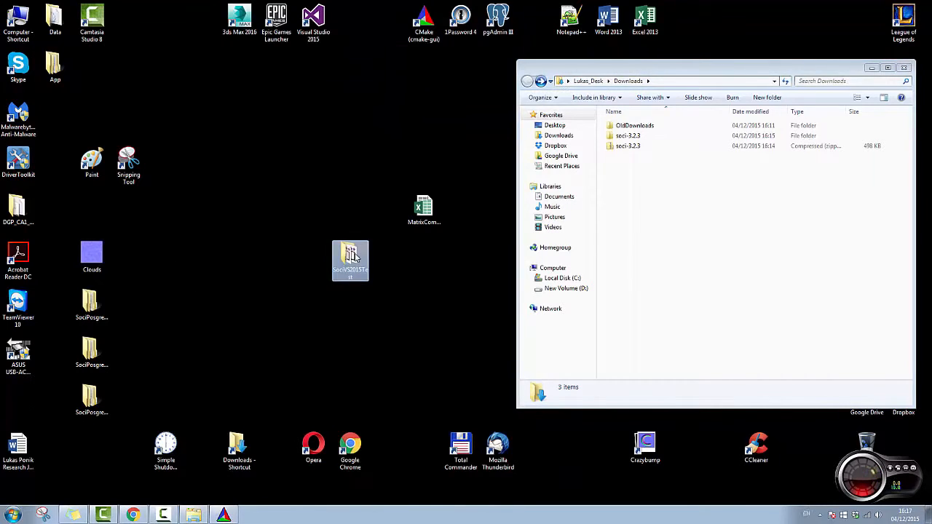
Open SOCI.sln from the SociVS2015Test build folder in Visual Studio
double_click(350, 260)
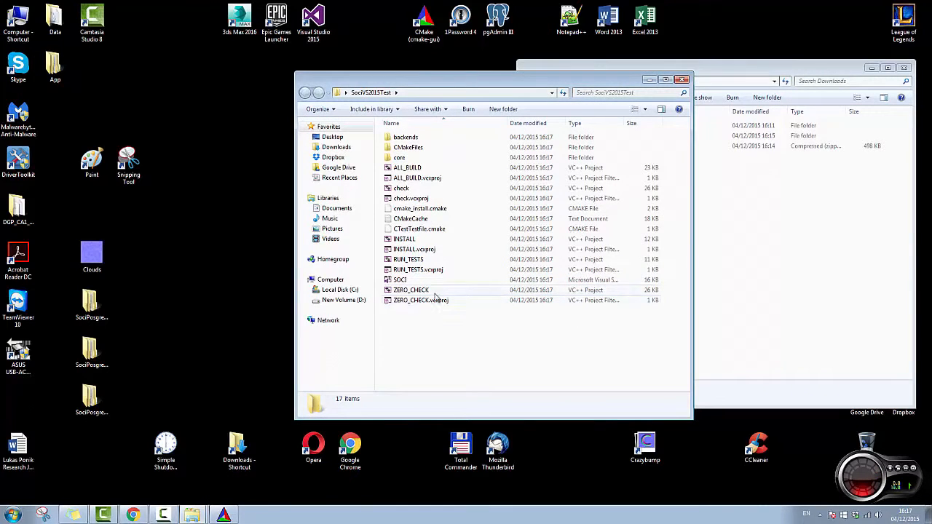
click(399, 279)
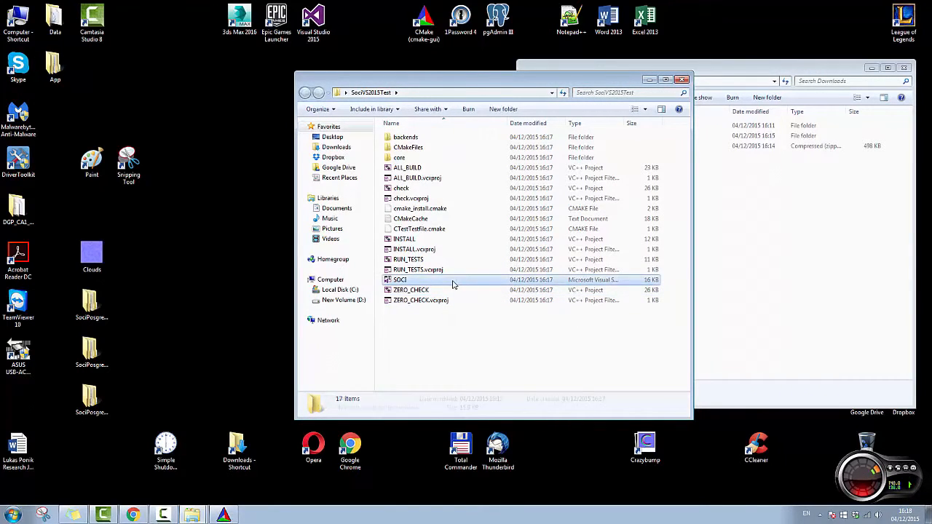
double_click(399, 280)
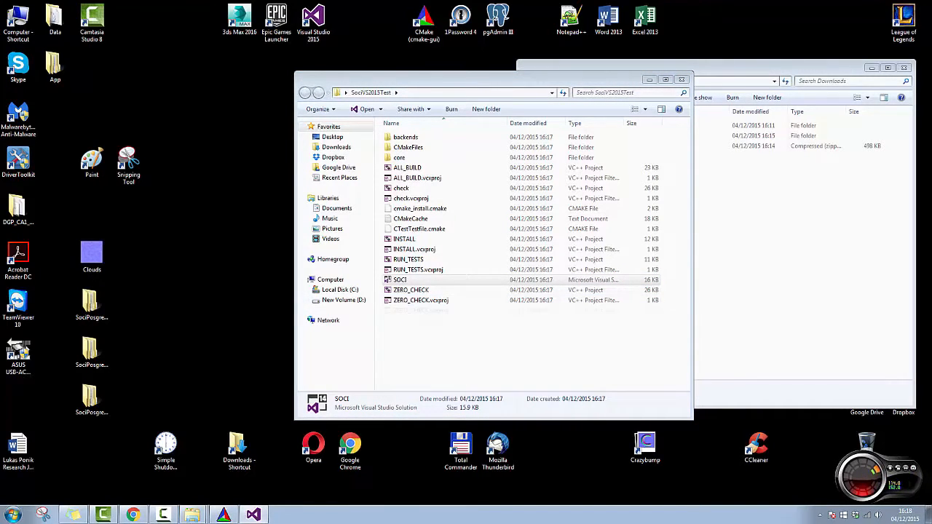
double_click(399, 279)
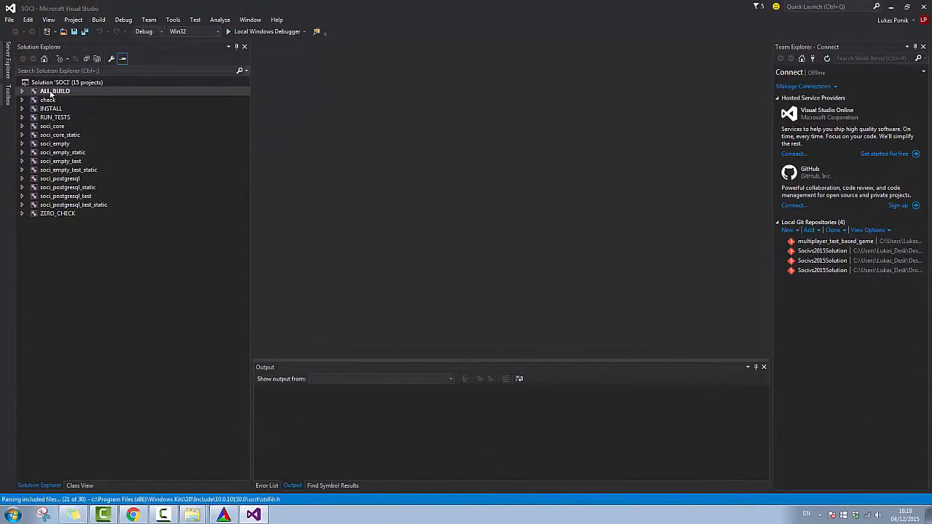
click(215, 32)
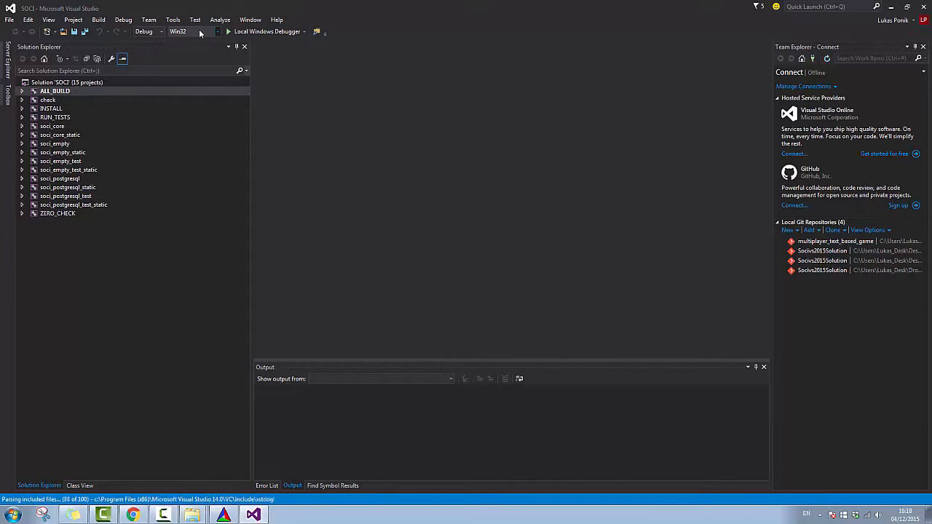
right_click(56, 81)
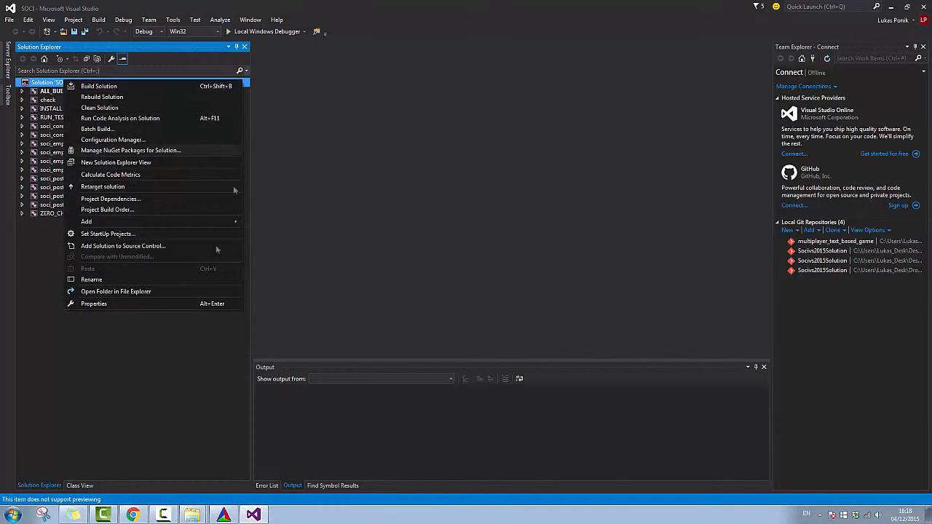
click(99, 86)
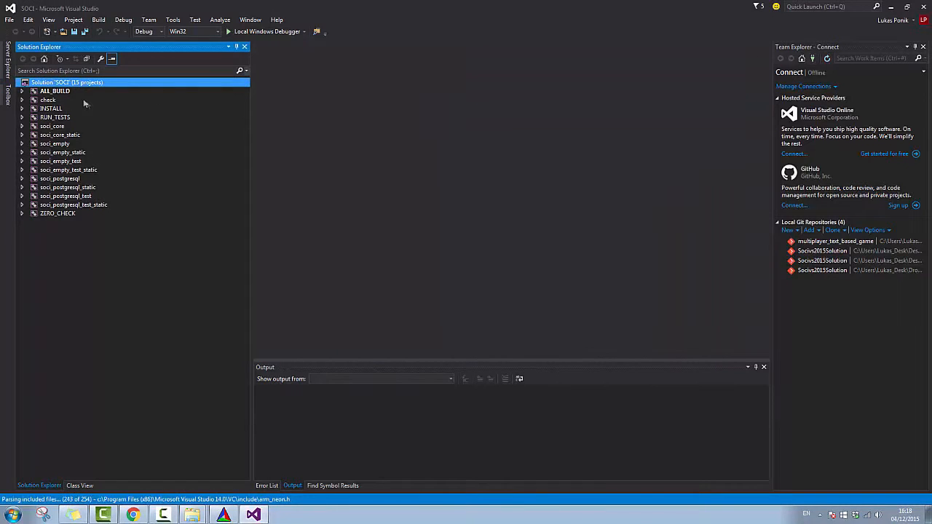
click(55, 90)
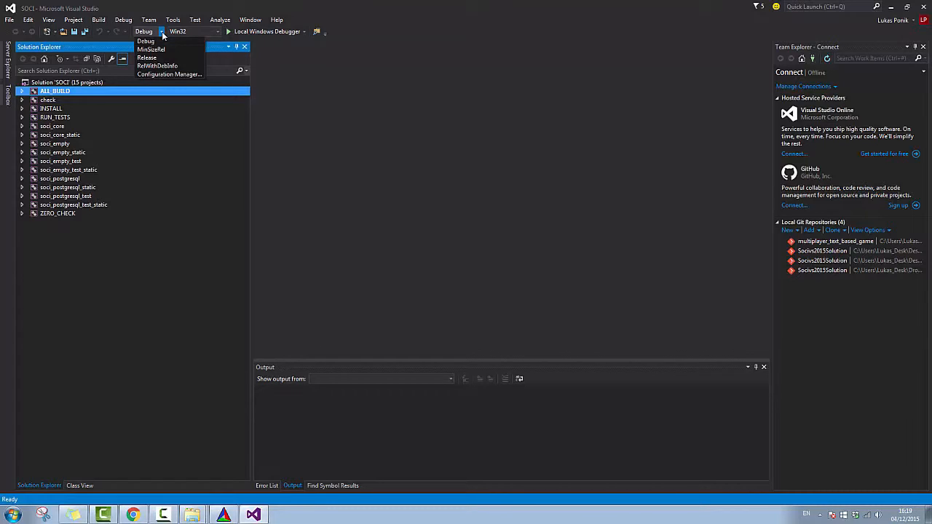
click(143, 41)
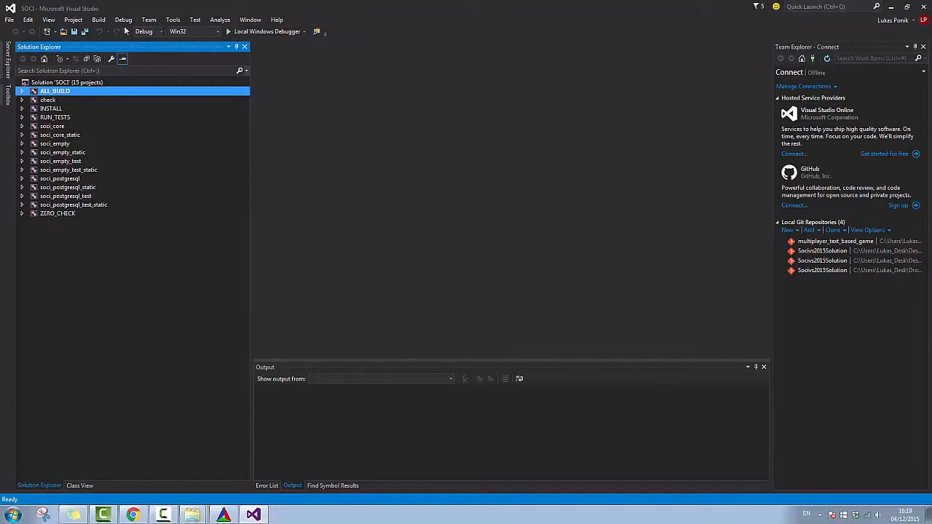
Rebuild the whole SOCI solution and review the build output
click(105, 20)
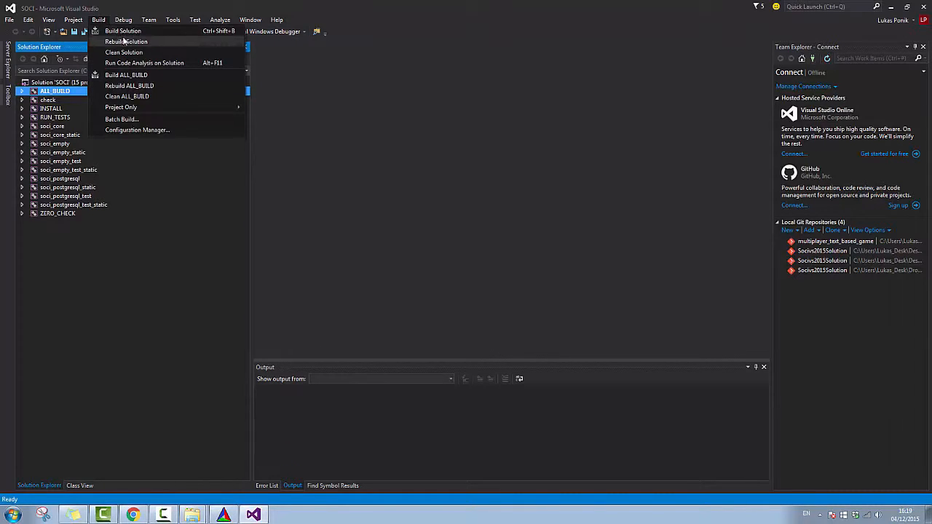
click(130, 30)
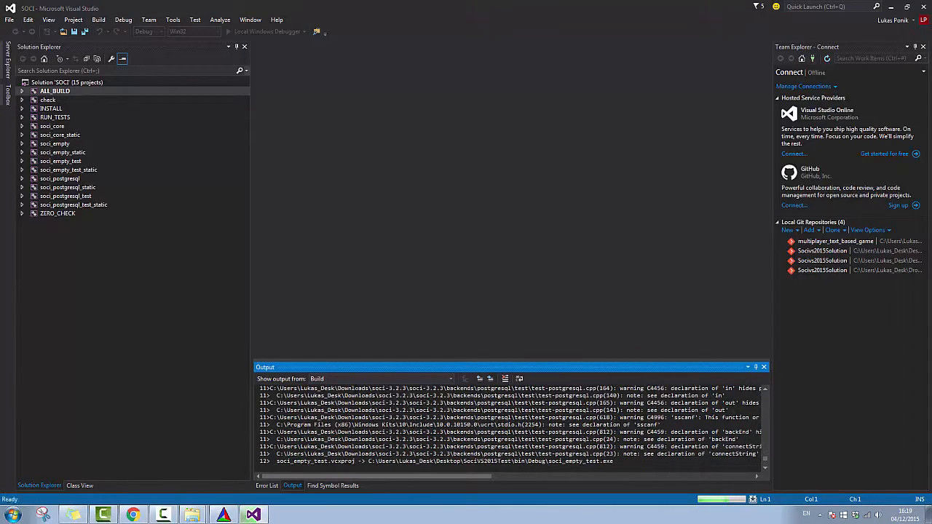
click(266, 486)
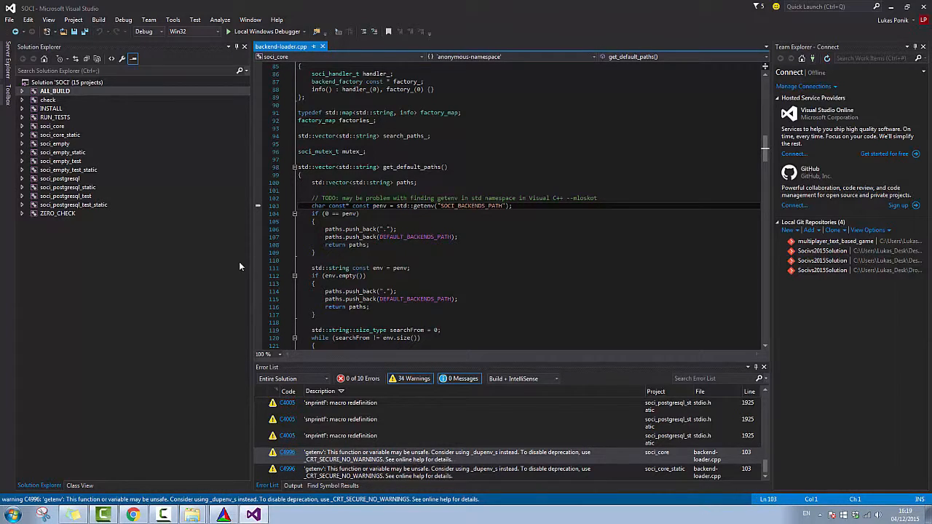
mouse_move(205, 89)
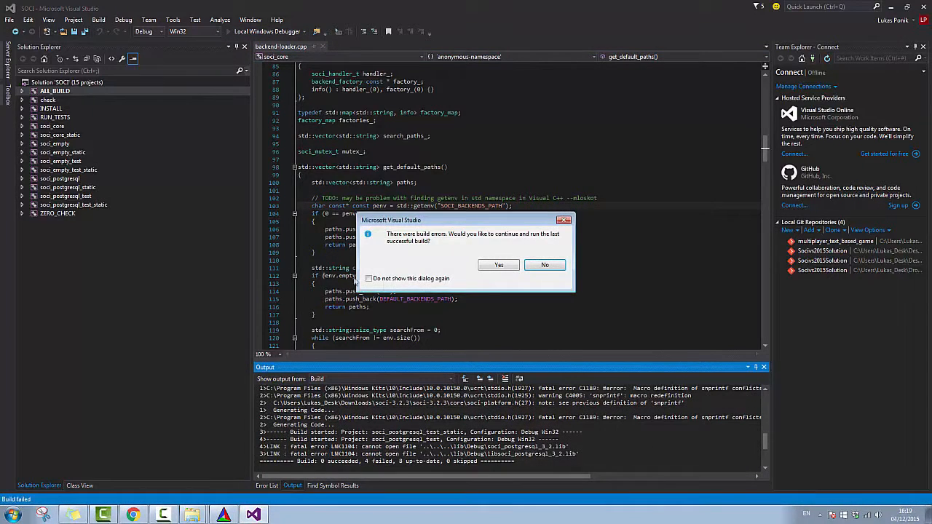
Decline running the last successful build and jump to the snprintf redefinition error in stdio.h
click(545, 265)
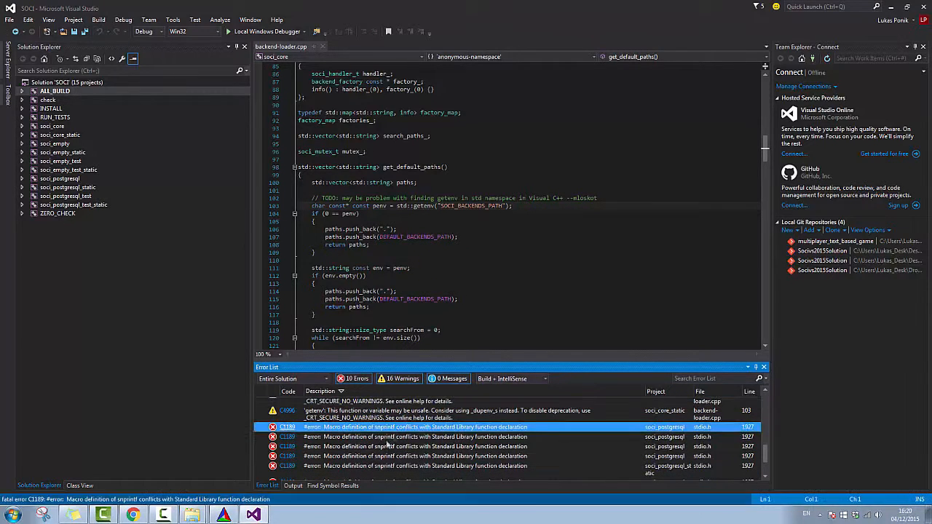
double_click(423, 427)
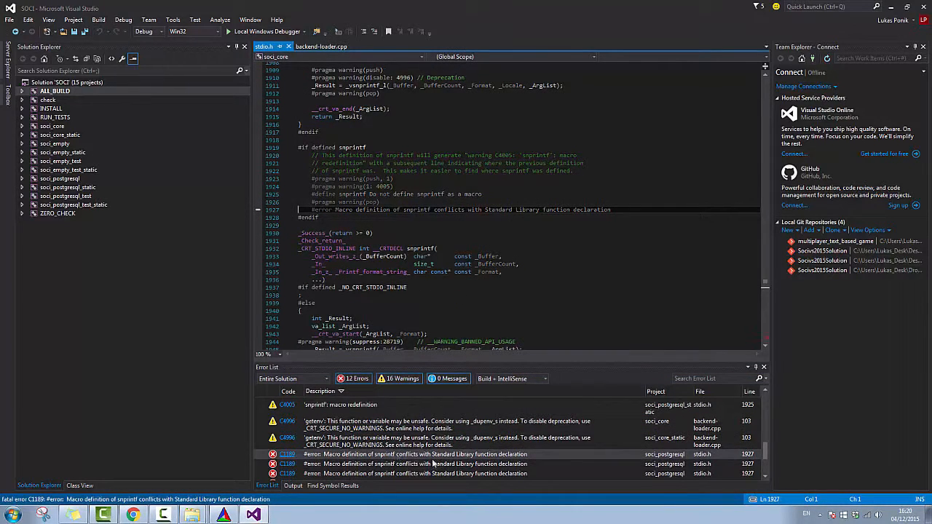